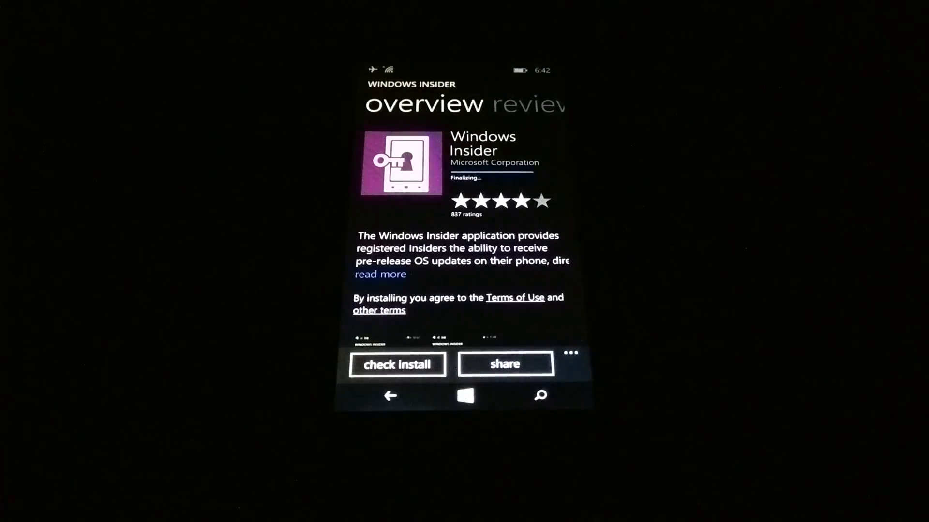
Step: Launch the Windows Insider app and start signing up for preview builds
click(397, 364)
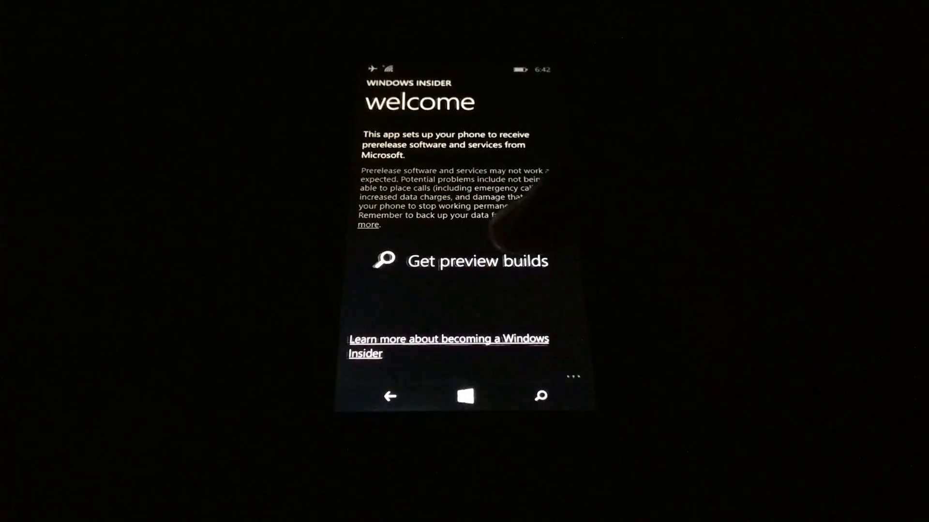
click(477, 262)
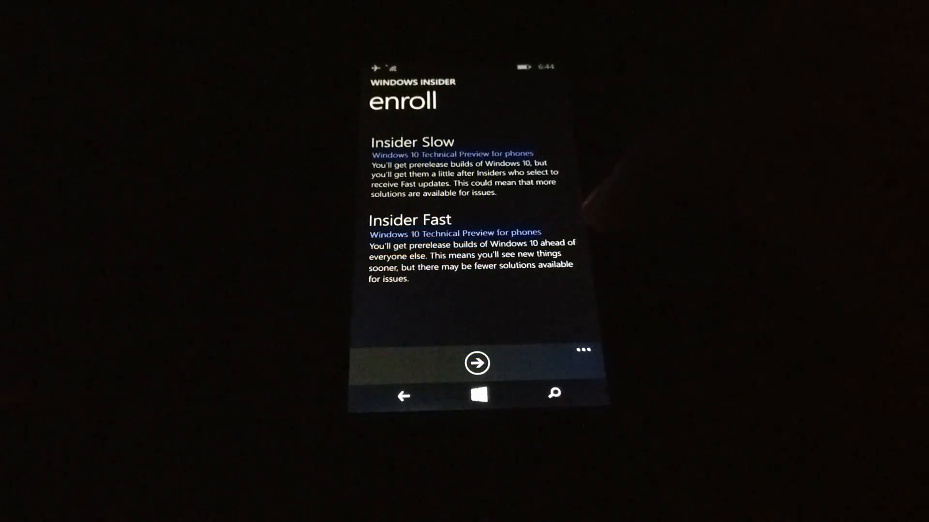
Step: Enroll the phone in the Insider Fast ring
click(403, 396)
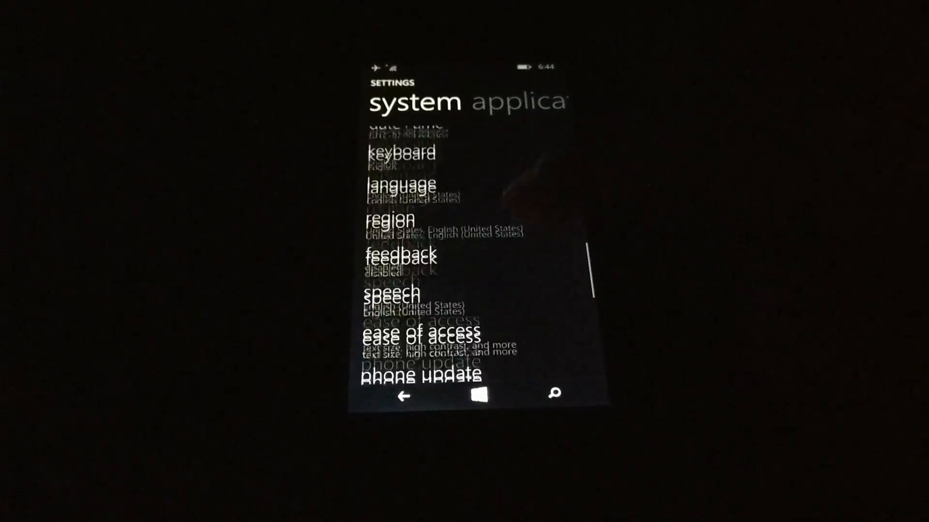